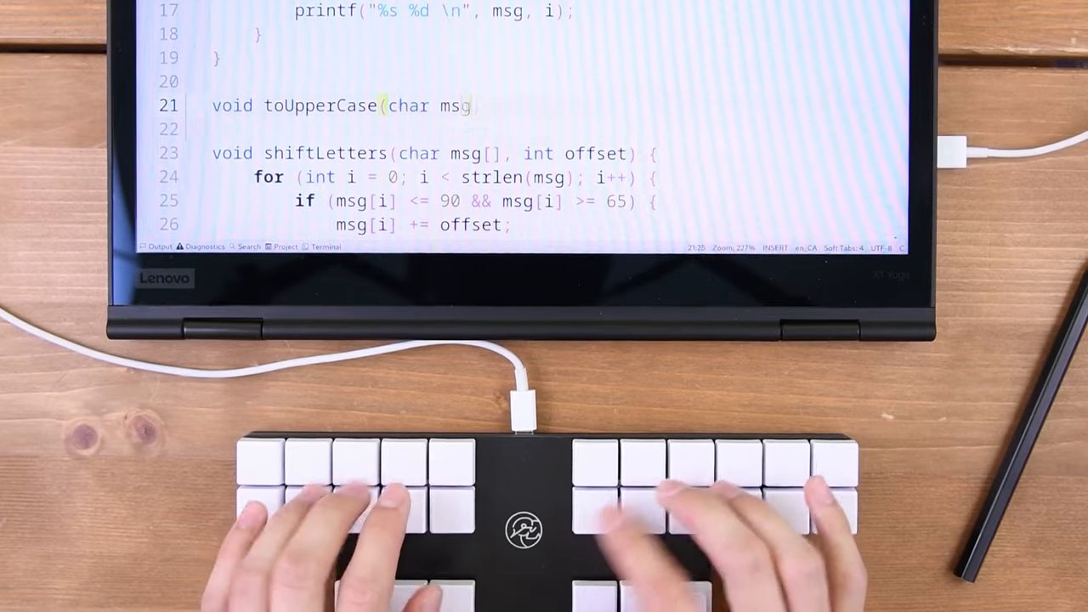
- Type "[]) {}" to close the toUpperCase signature, then begin the "for (int" loop
text([]) {})
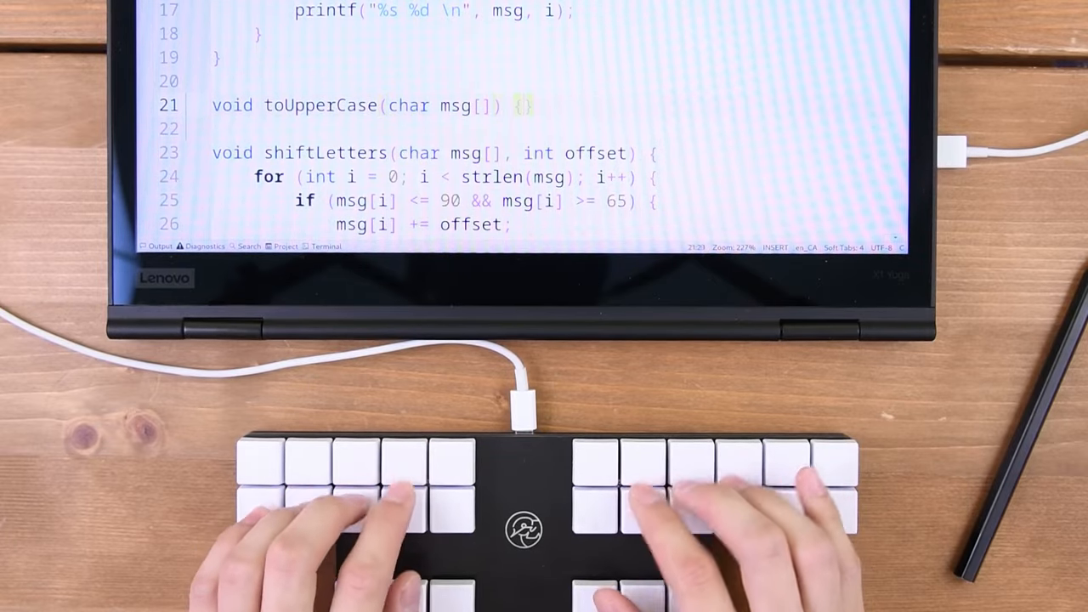
text(for (int)
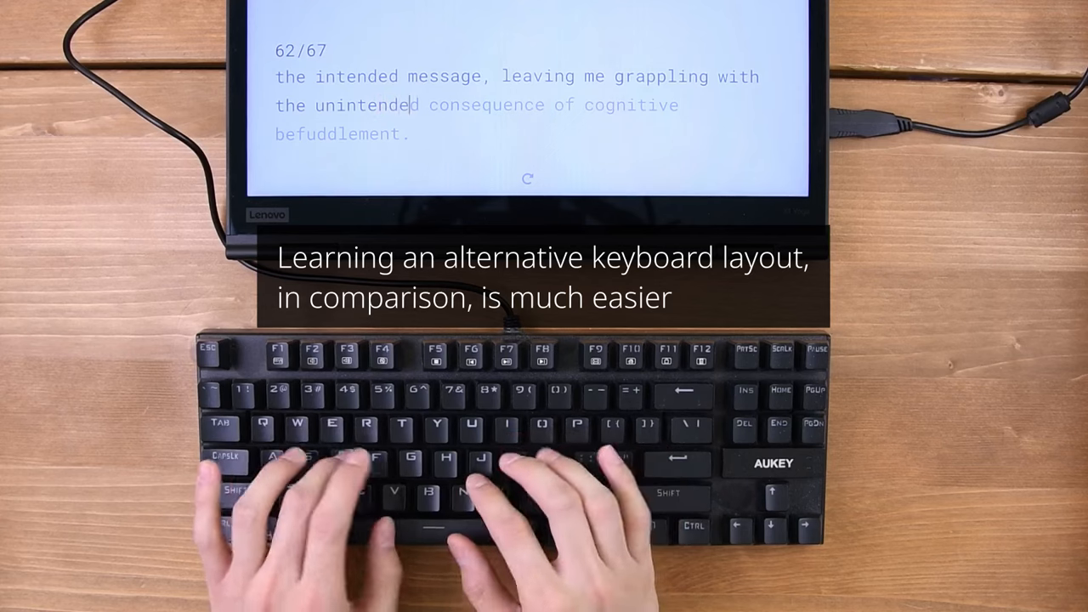
- Continue typing the test passage toward the final words of the 67-word text
text(o)
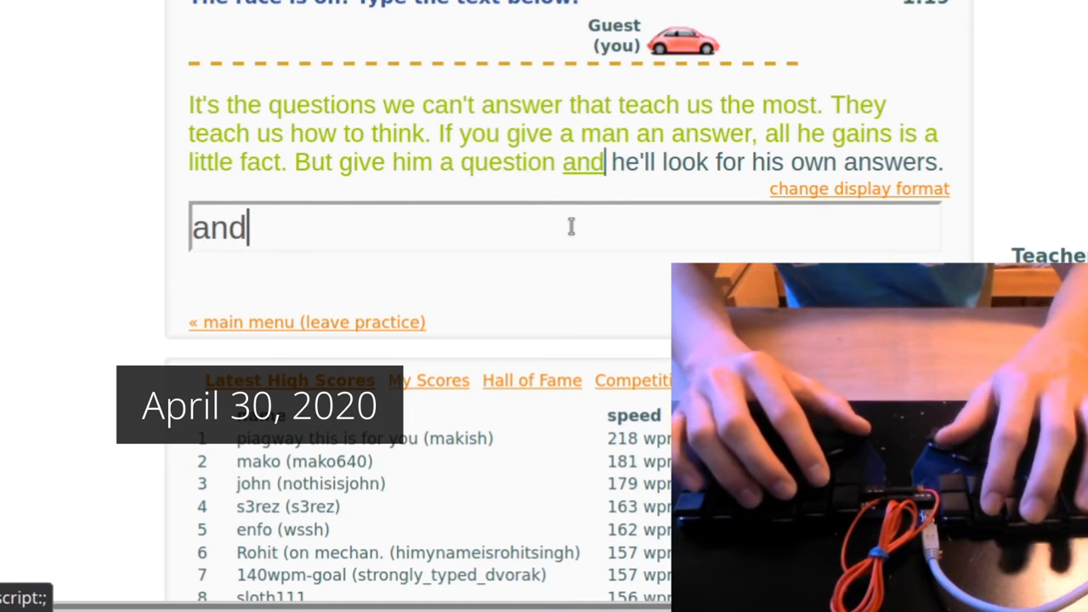
- Type the race quote words "look", "own", "answers" and "out to be. And he"
key(space)
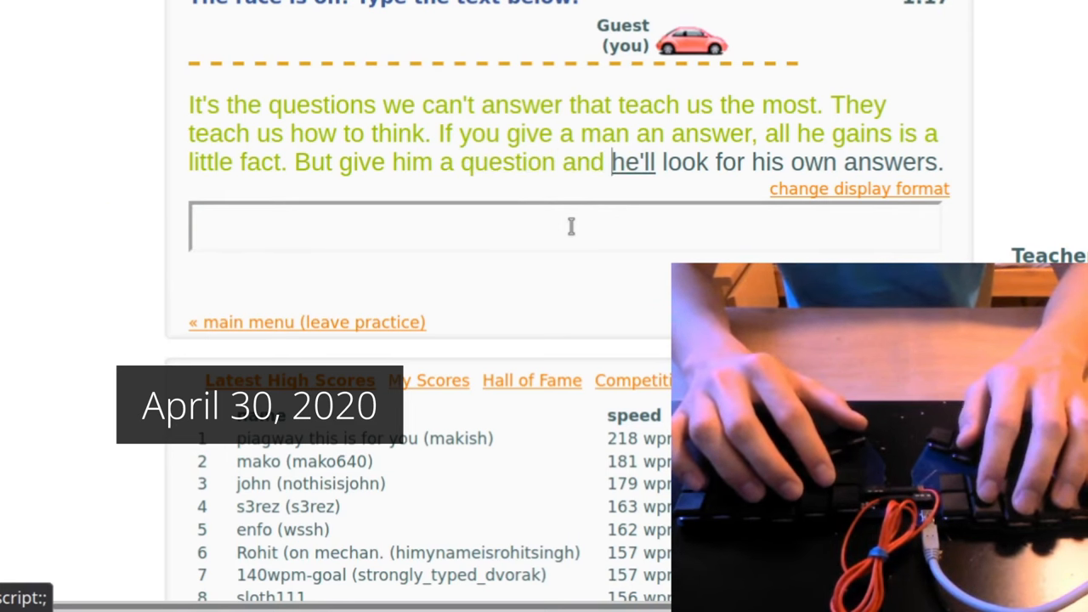
text(look)
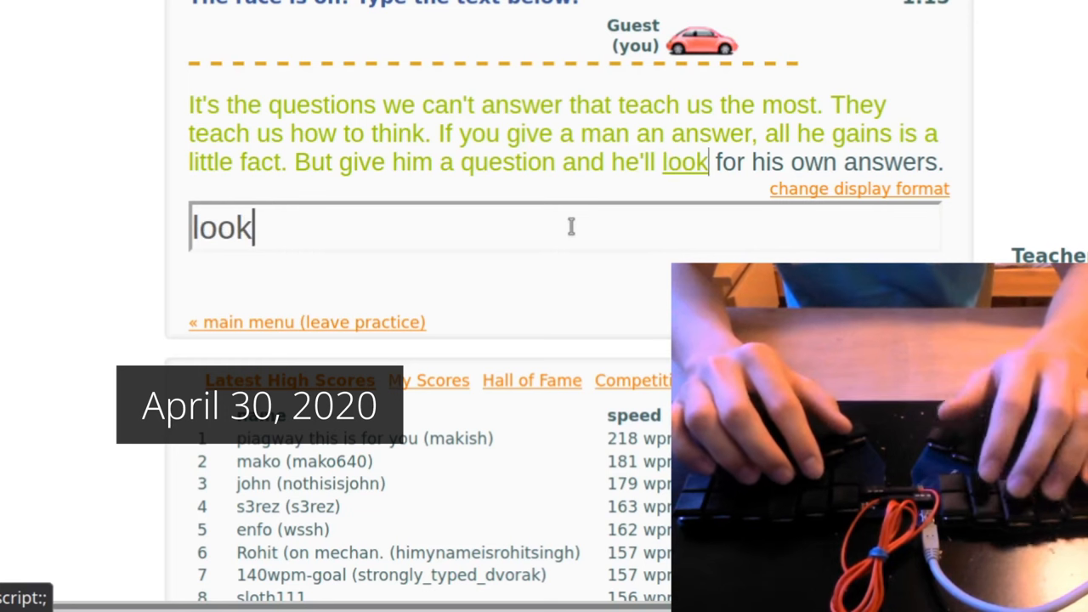
text(own)
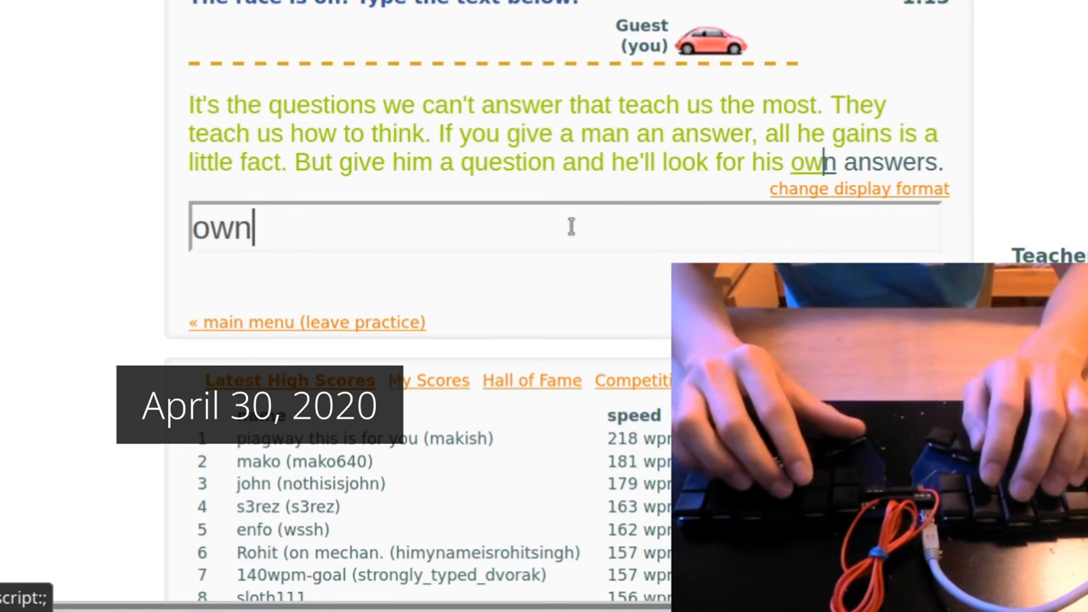
text(answers)
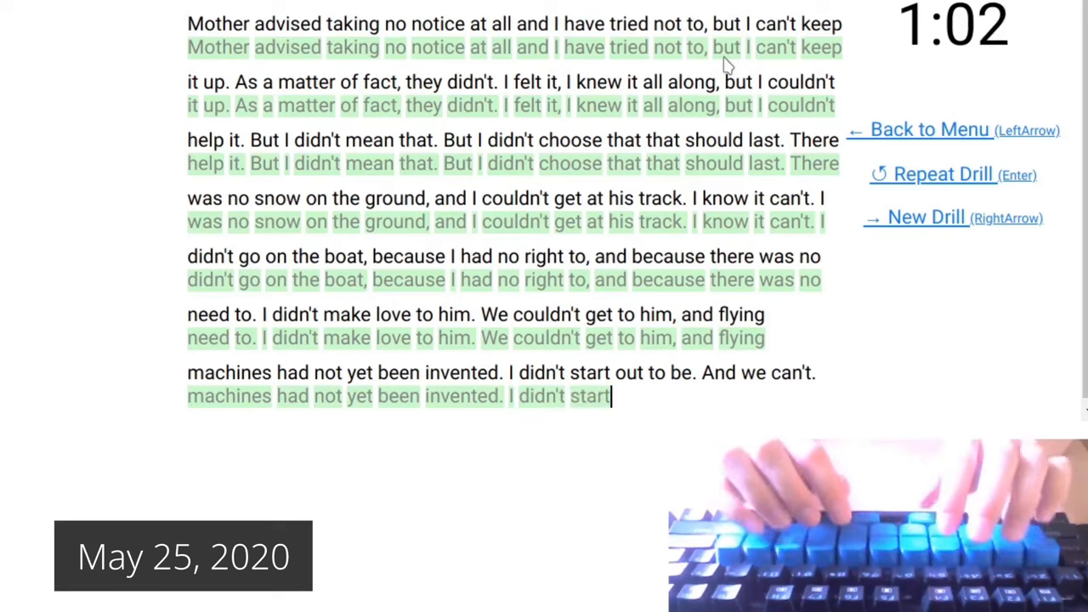
text(out to be. And he)
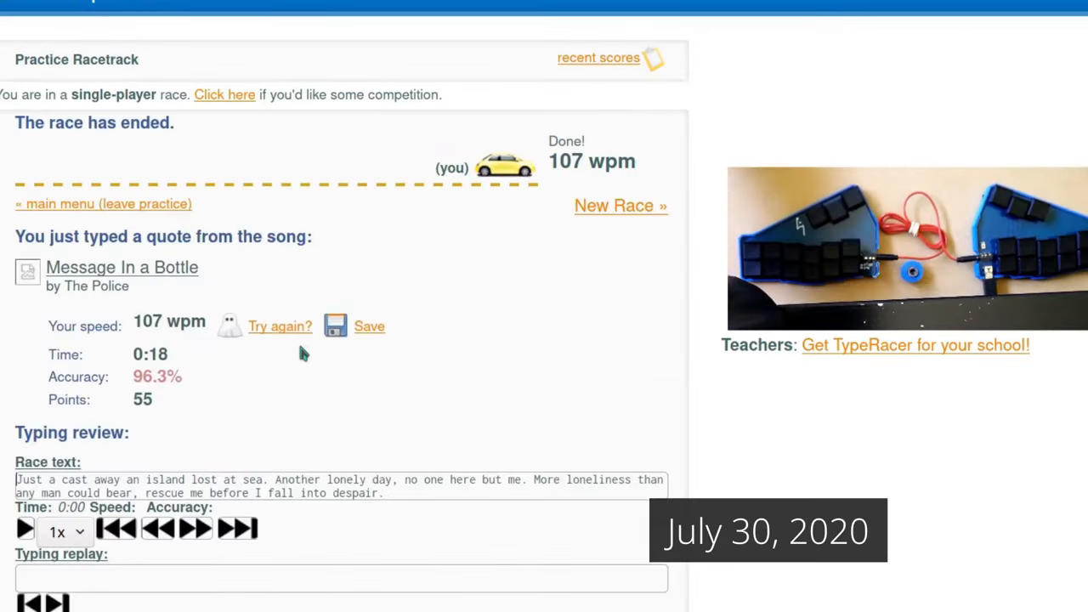
- Start another practice race with New Race after finishing at 107 wpm
click(619, 204)
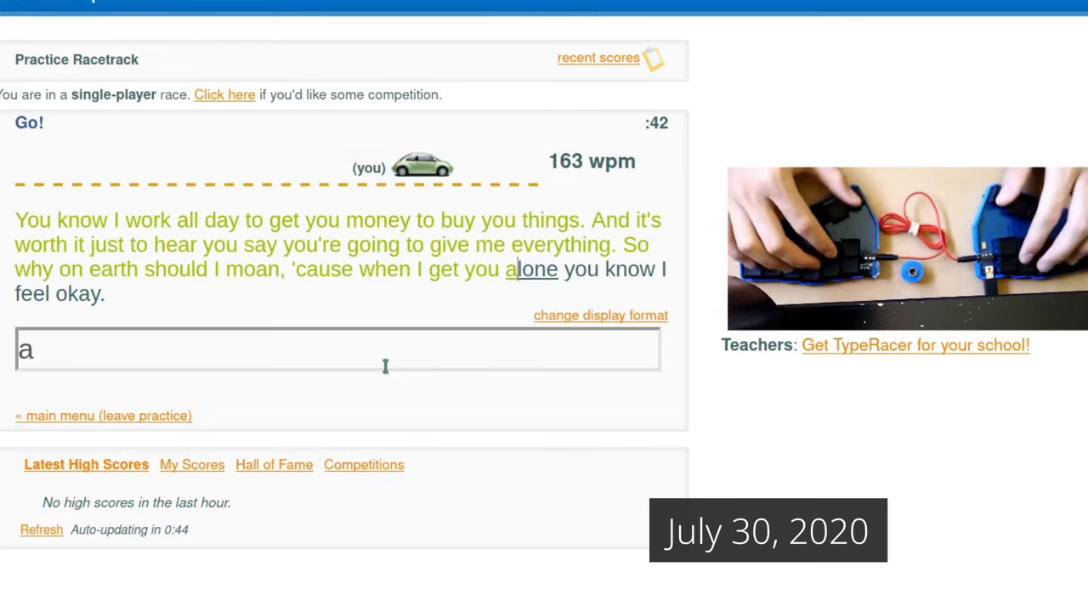